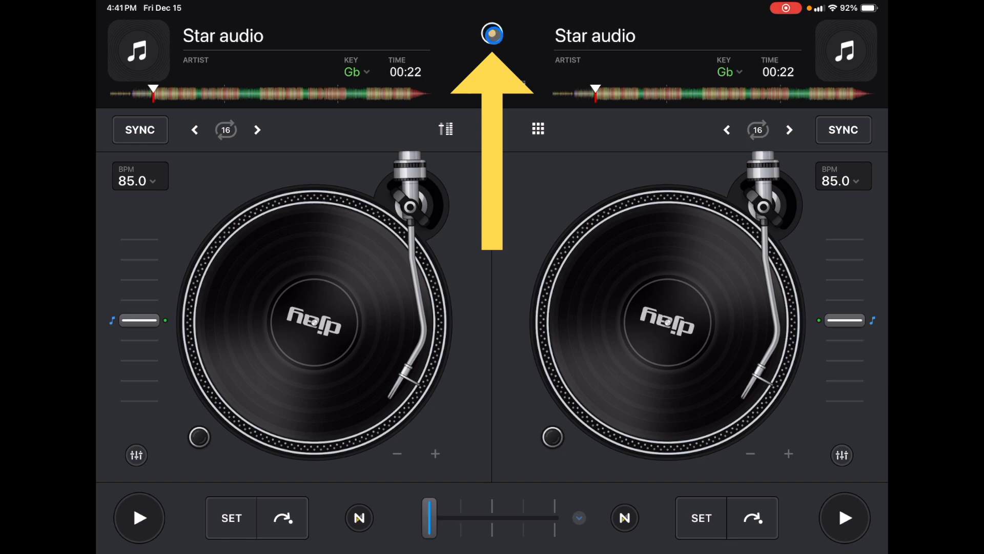
Step: Show the djay mode chooser listing Starter, Automix, Classic, Pro and Looper layouts
{"action": "left_click", "coordinate": [491, 33]}
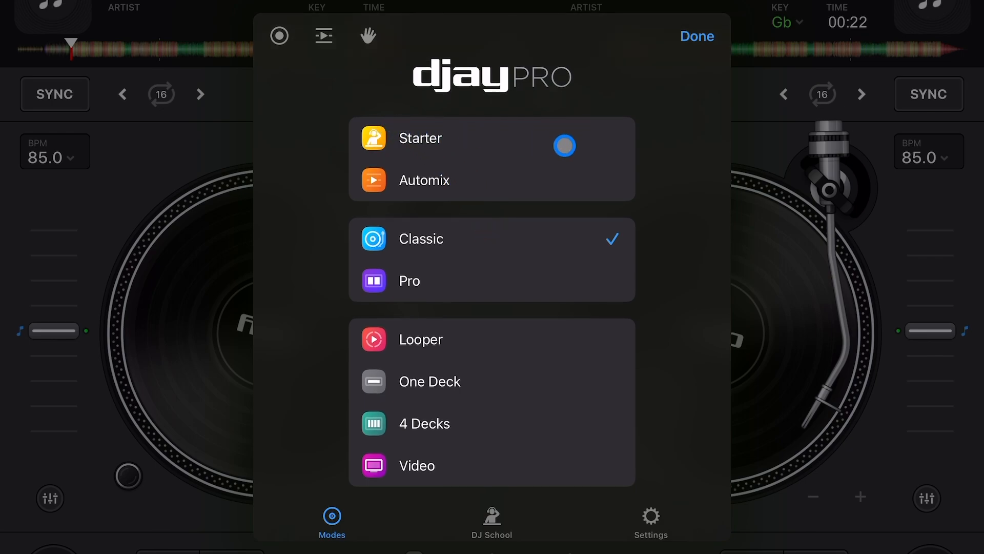
{"action": "left_click_drag", "start_coordinate": [564, 144], "coordinate": [562, 312]}
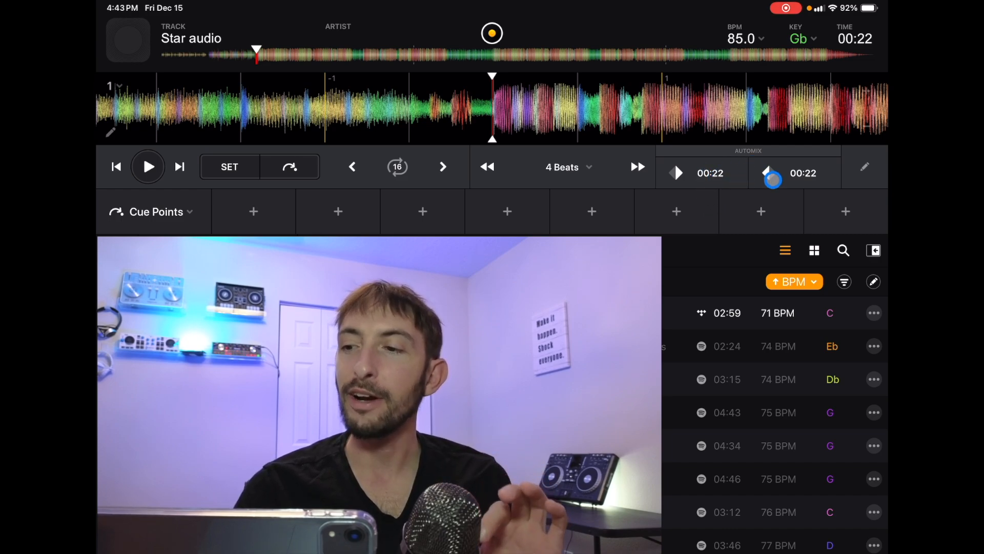
Step: Switch back to the Classic two-turntable layout with Star audio on both decks
{"action": "left_click", "coordinate": [148, 166]}
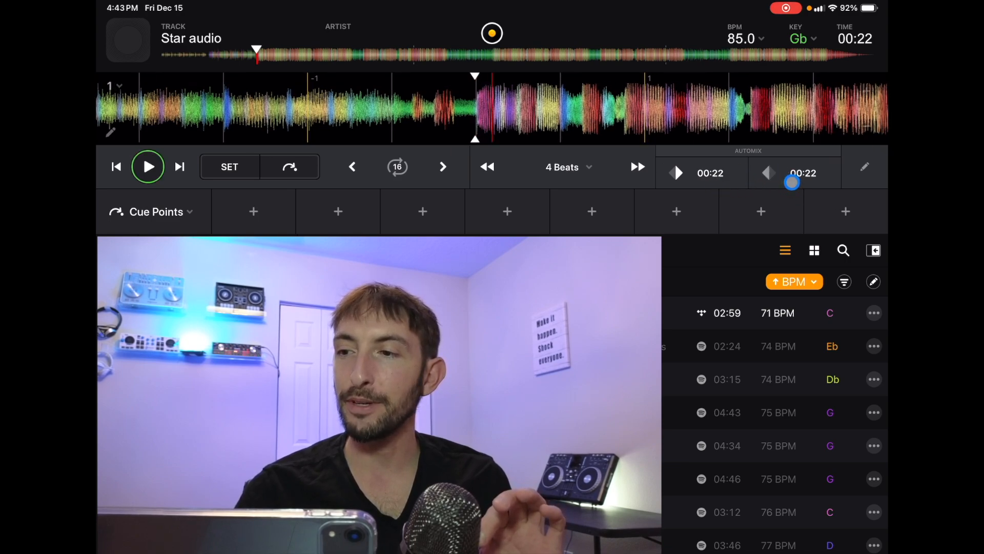
{"action": "left_click", "coordinate": [148, 166]}
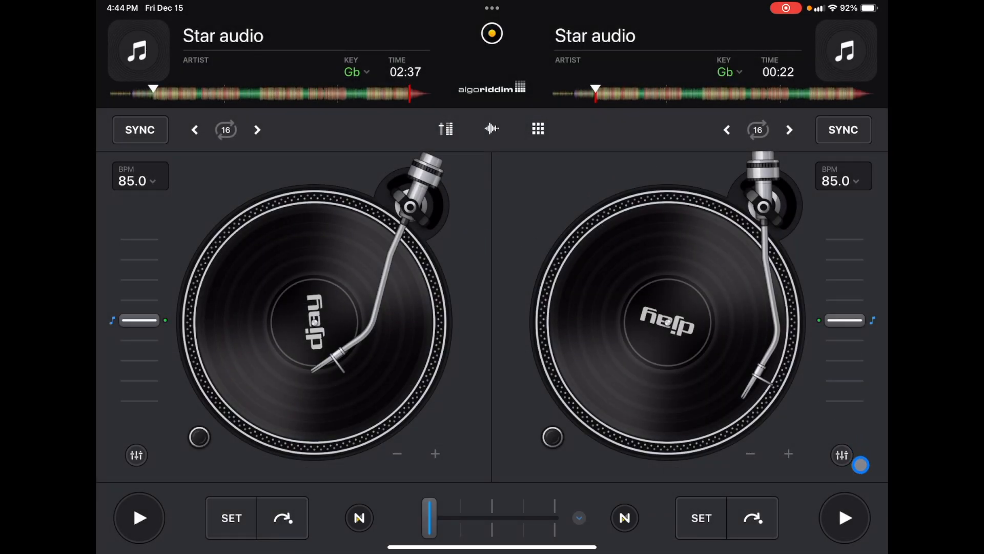
Step: Show the right deck's performance pads and change their mode from Cue via Edit Grid to Skip
{"action": "left_click", "coordinate": [841, 455]}
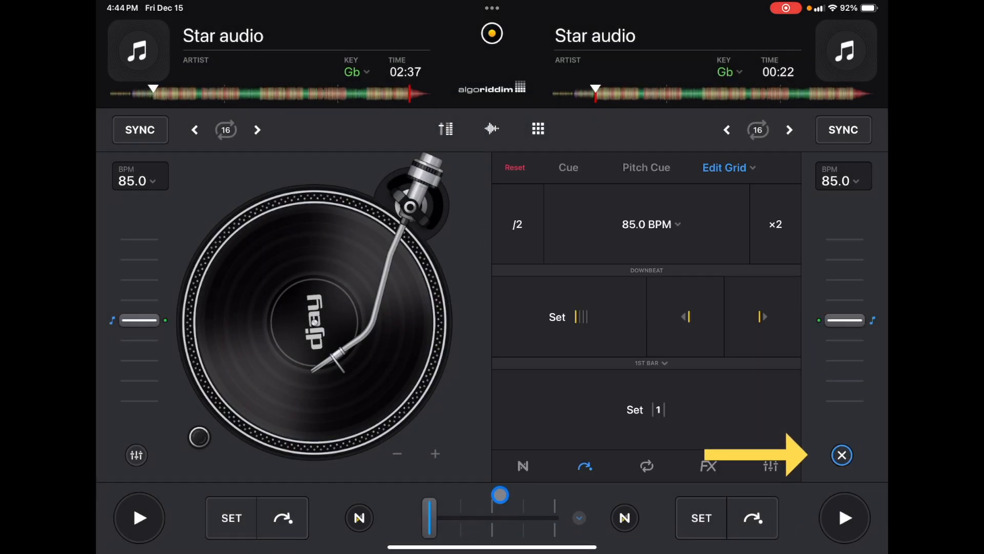
{"action": "left_click", "coordinate": [584, 467]}
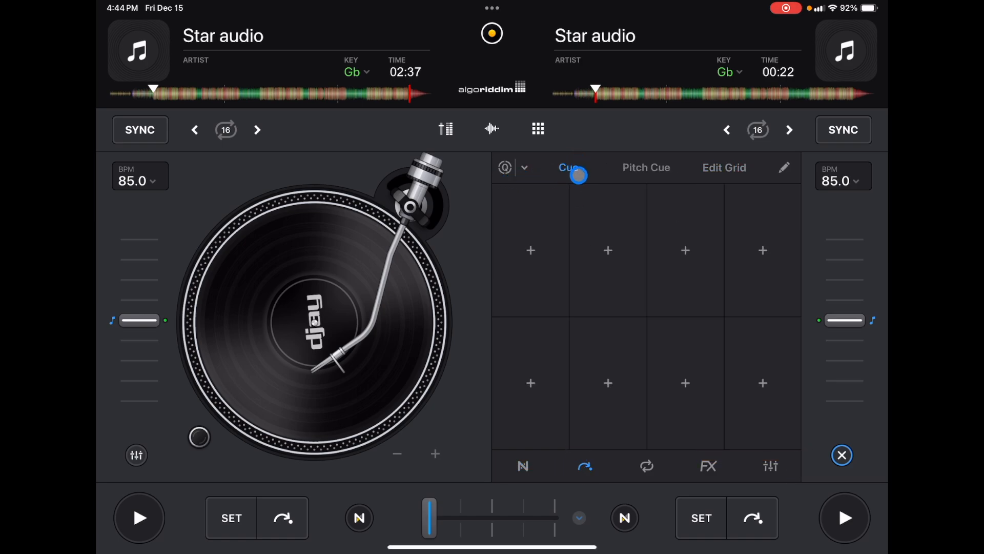
{"action": "left_click", "coordinate": [725, 167]}
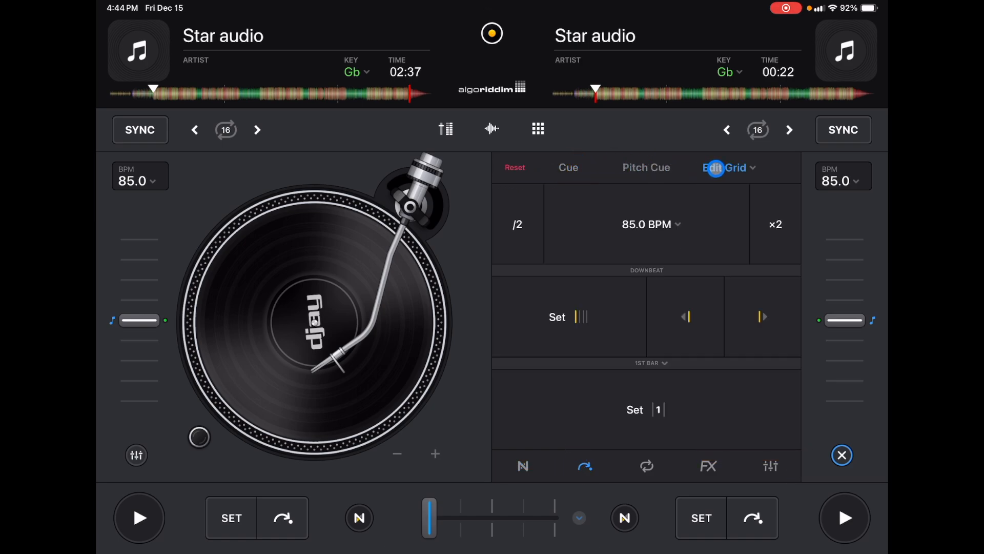
{"action": "left_click", "coordinate": [728, 167]}
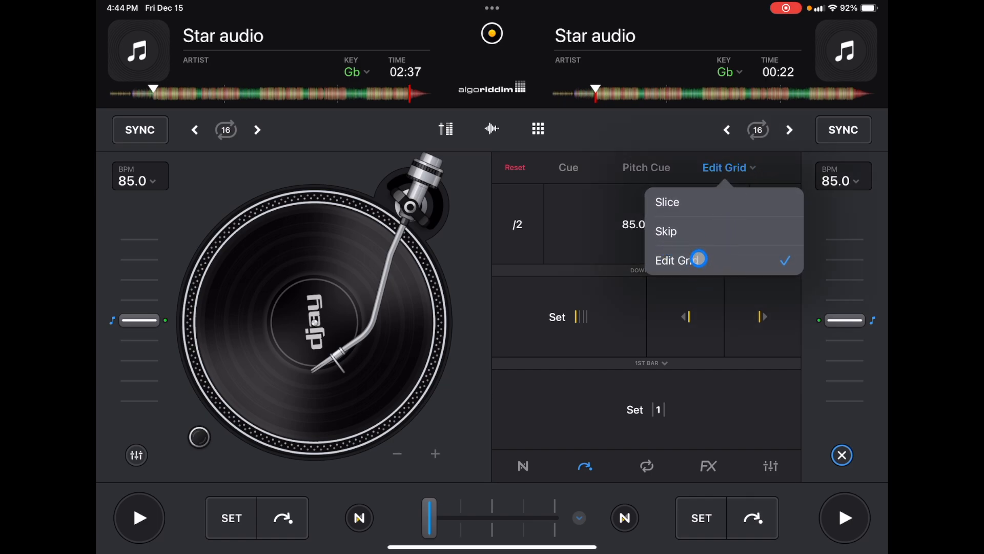
{"action": "left_click", "coordinate": [667, 231]}
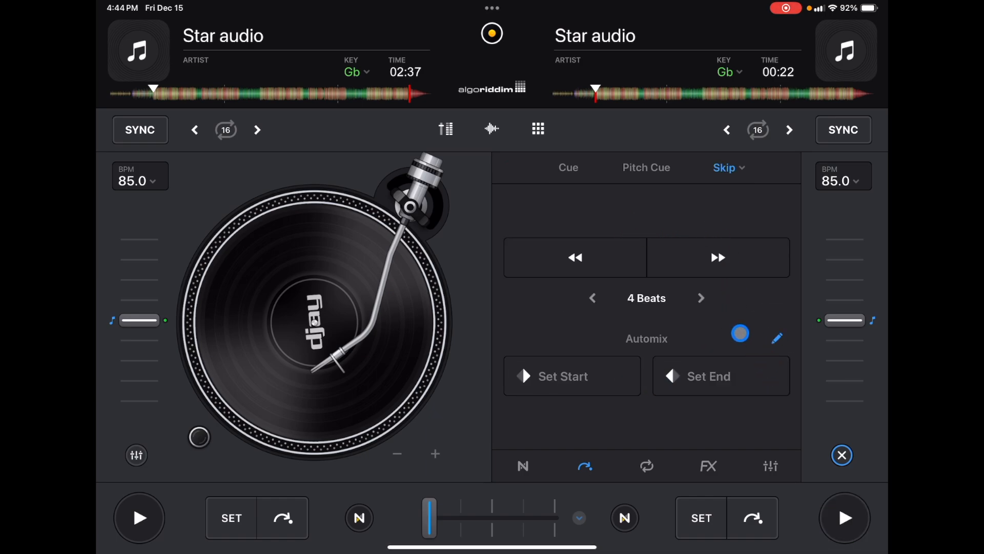
{"action": "left_click", "coordinate": [739, 334]}
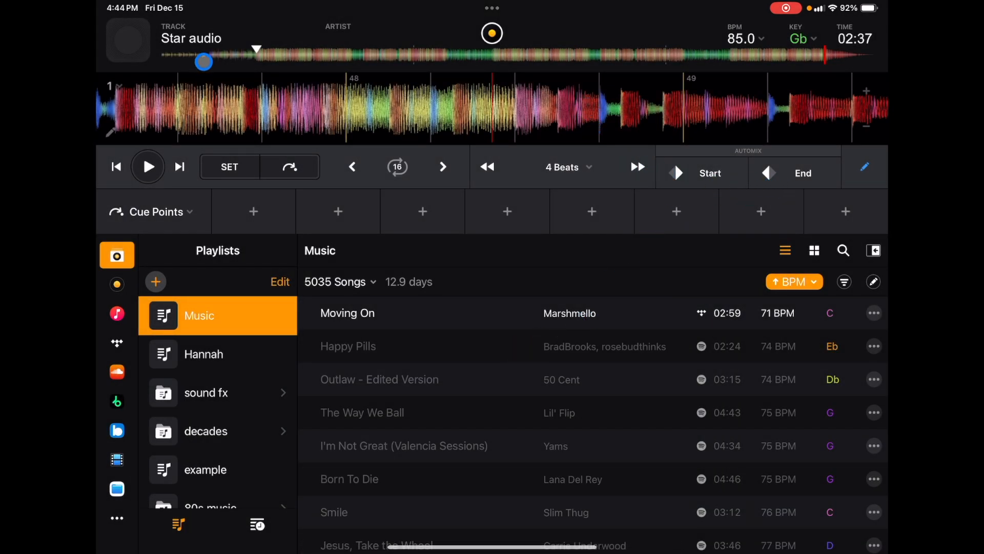
Step: Jump the playhead back near the track start for the 00:22 Automix start point
{"action": "left_click", "coordinate": [694, 177]}
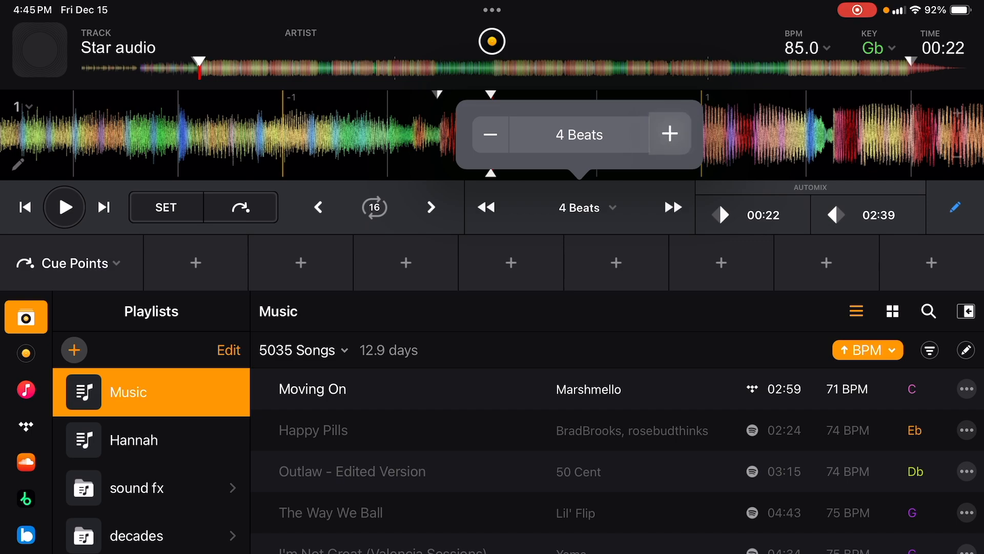
Step: Set the beat jump size to 16 beats and move the playhead back to 00:11
{"action": "left_click", "coordinate": [669, 133]}
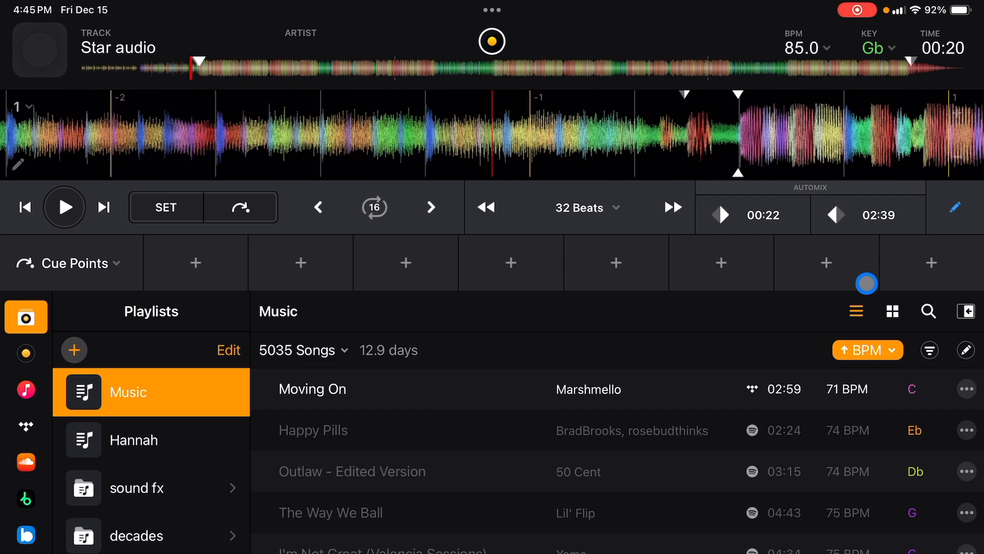
{"action": "left_click", "coordinate": [64, 207]}
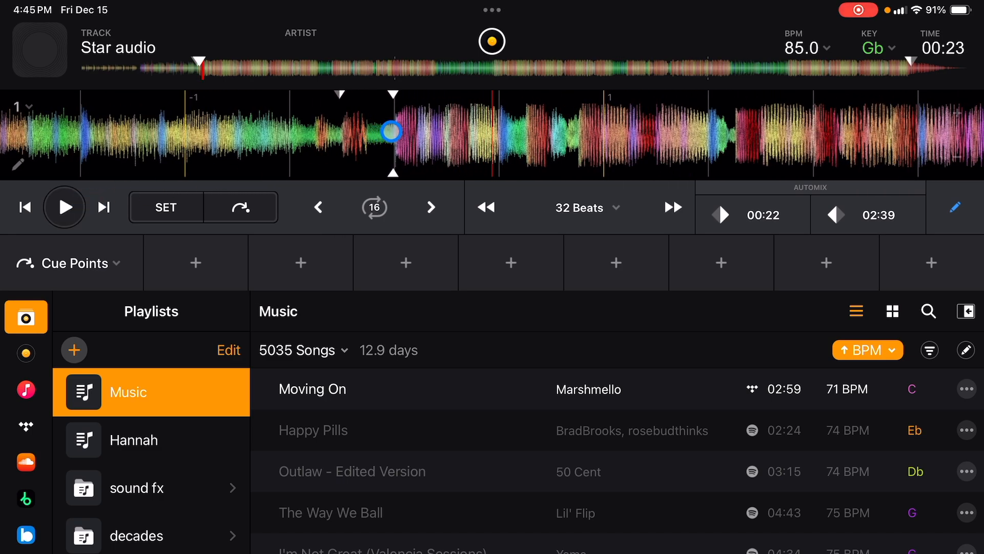
{"action": "left_click_drag", "start_coordinate": [390, 132], "coordinate": [453, 121]}
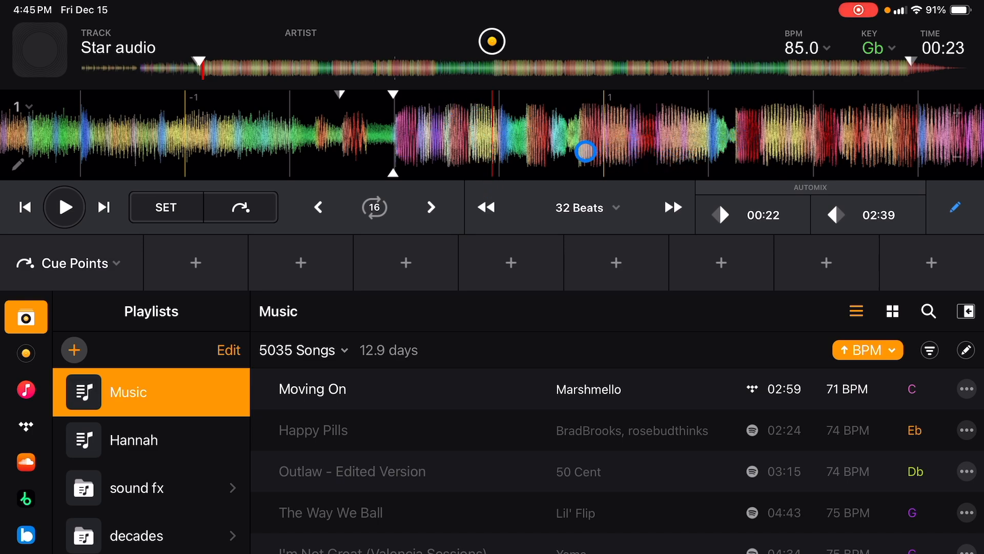
{"action": "left_click", "coordinate": [578, 208]}
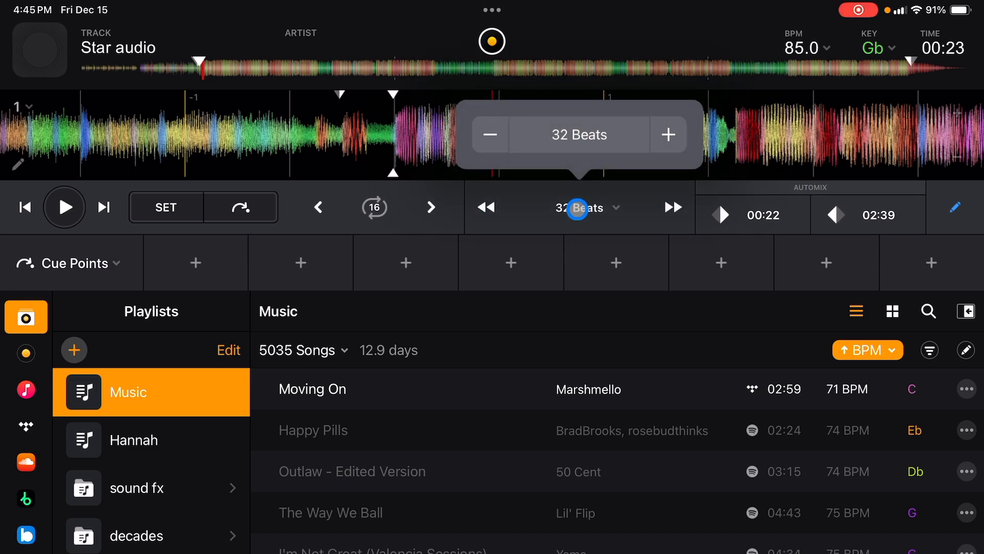
{"action": "left_click", "coordinate": [490, 135]}
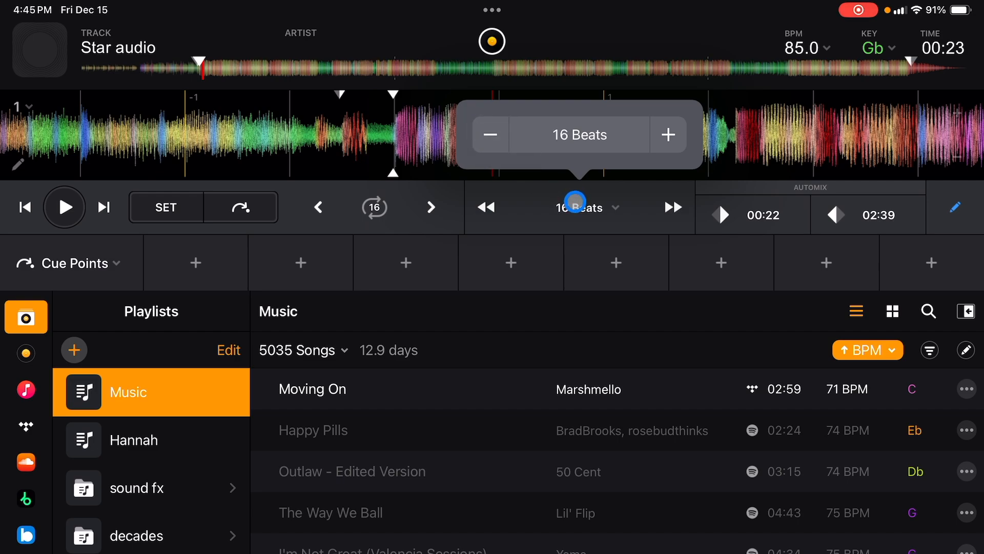
{"action": "left_click", "coordinate": [485, 208]}
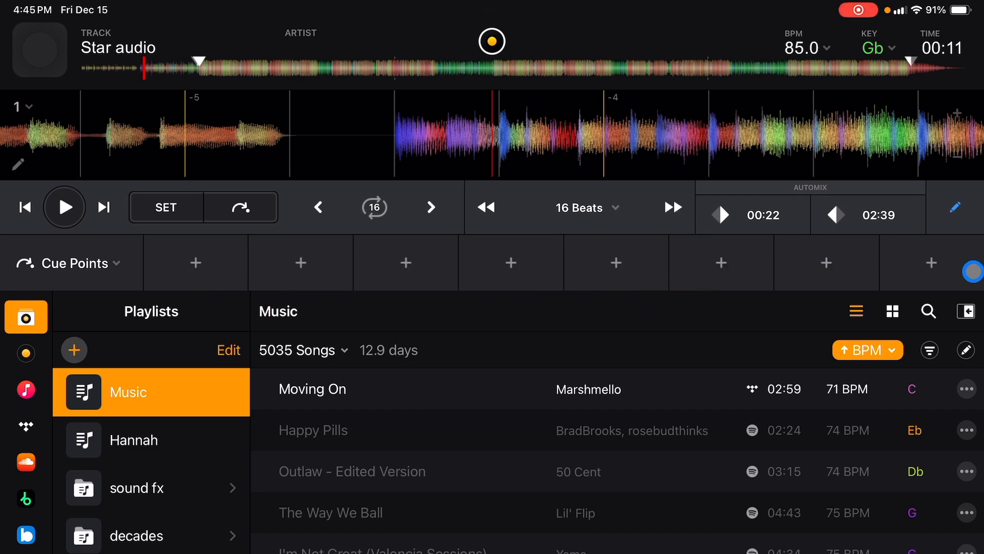
Step: Add a cue point at 00:11 and rename it to Start
{"action": "left_click", "coordinate": [194, 258]}
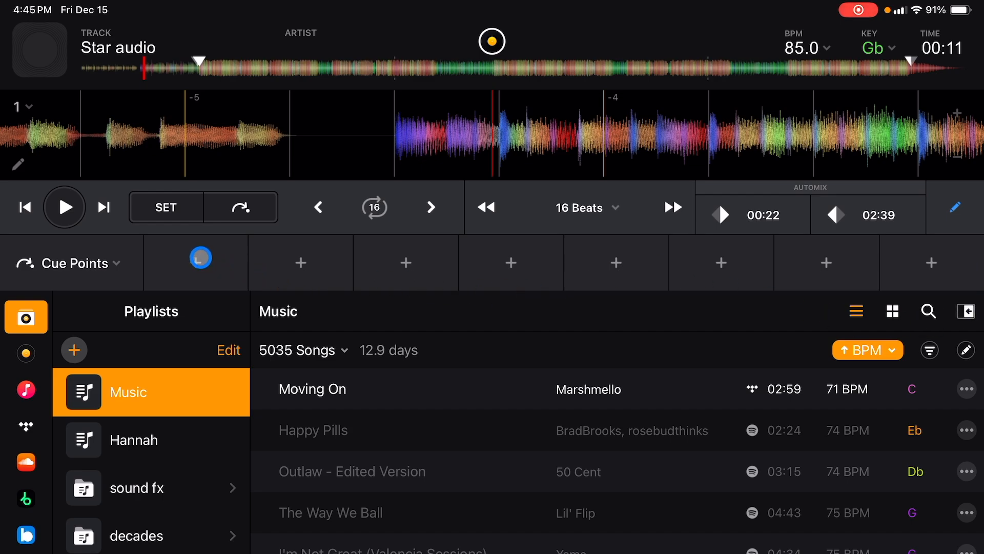
{"action": "left_click", "coordinate": [200, 258]}
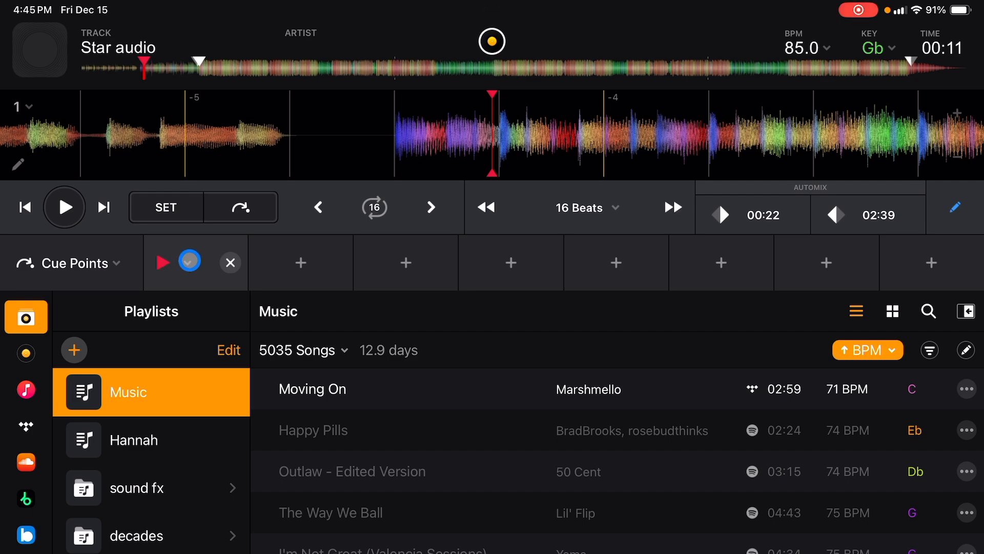
{"action": "left_click", "coordinate": [189, 260]}
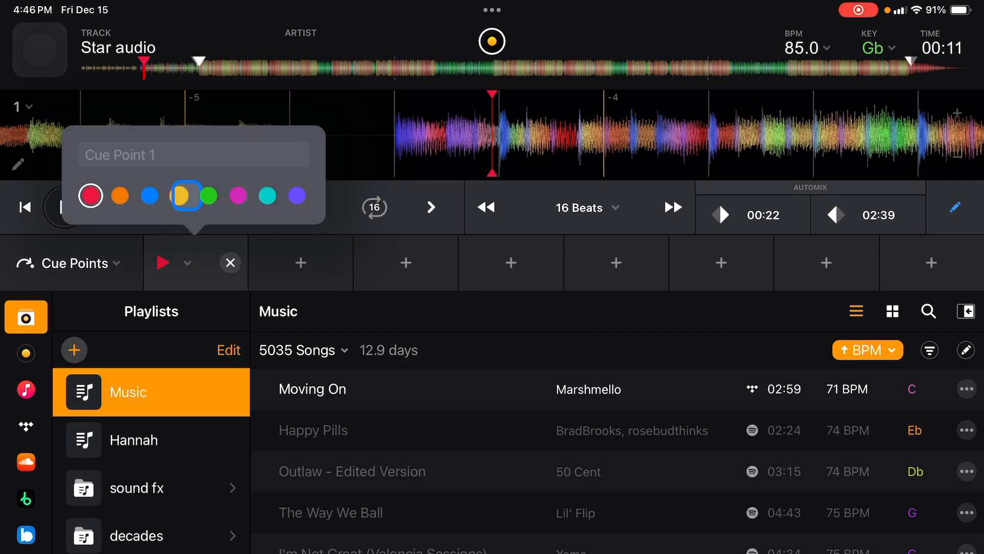
{"action": "left_click", "coordinate": [237, 195]}
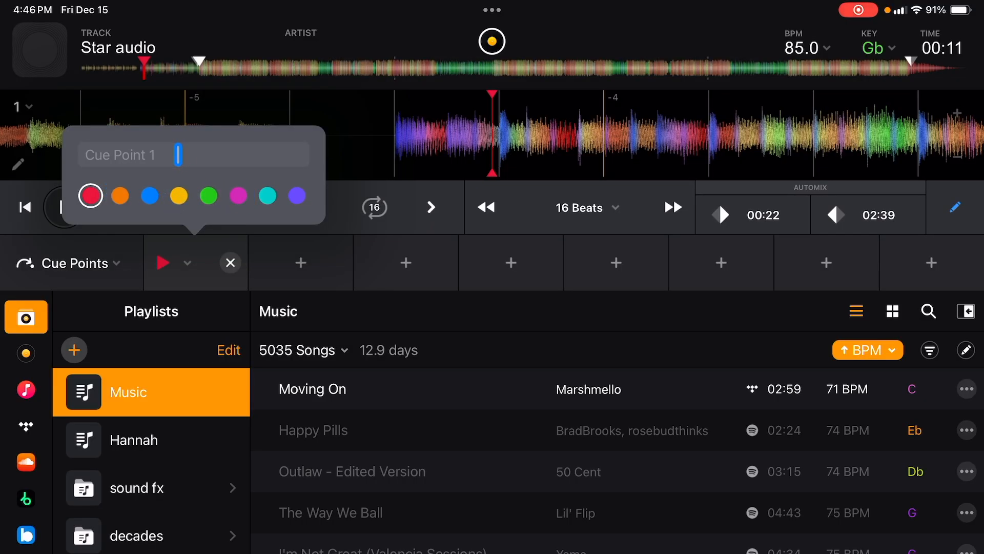
{"action": "type", "text": "St"}
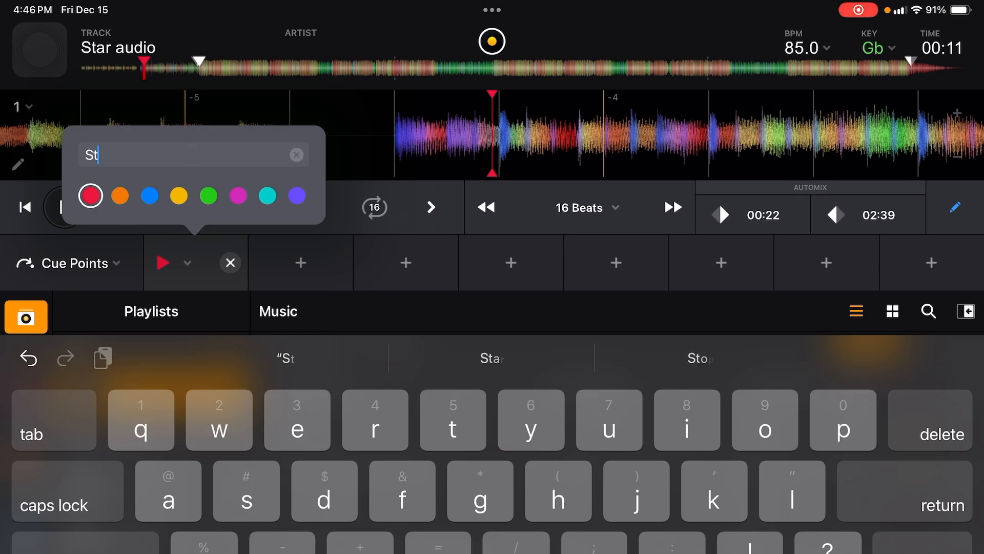
{"action": "type", "text": "ar"}
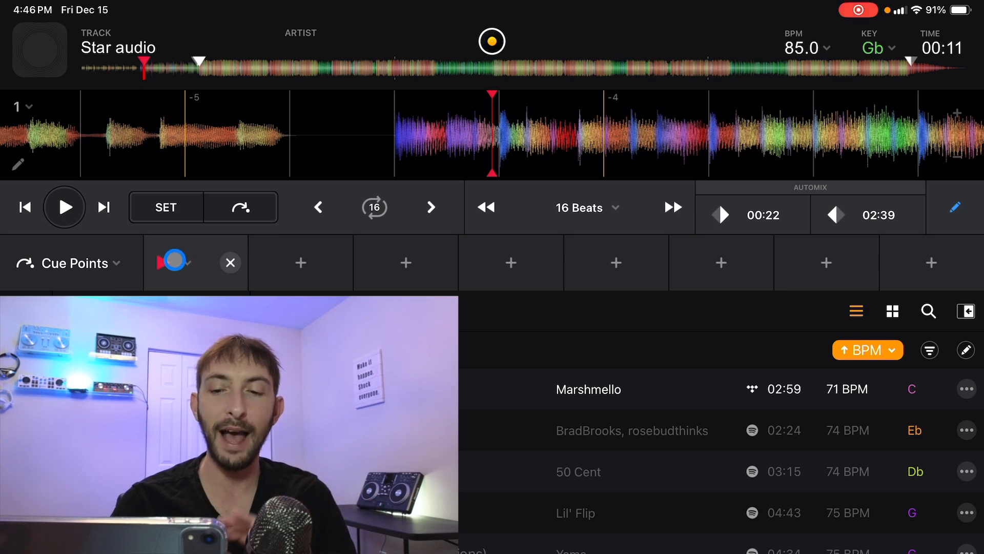
Step: Colour the Start cue point green
{"action": "left_click", "coordinate": [175, 262]}
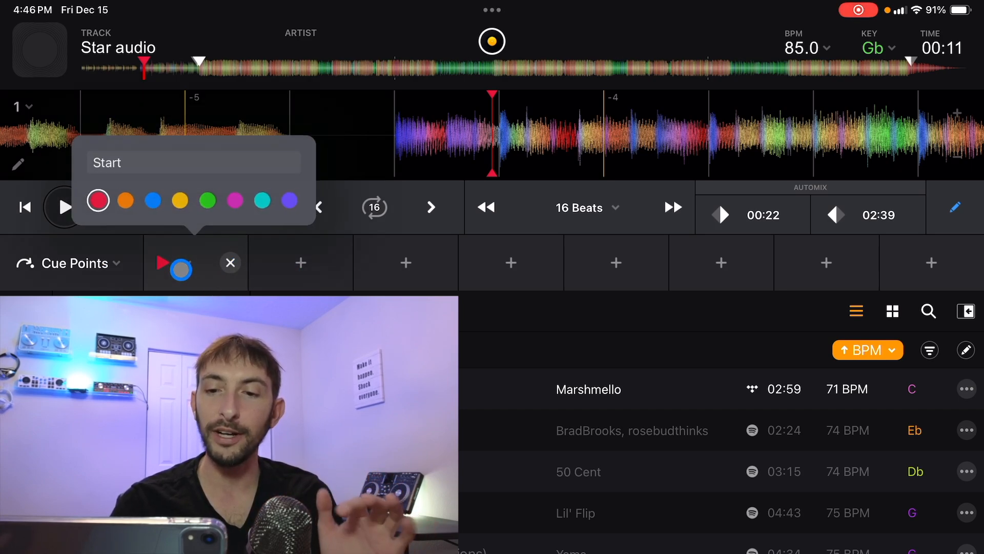
{"action": "left_click", "coordinate": [207, 195]}
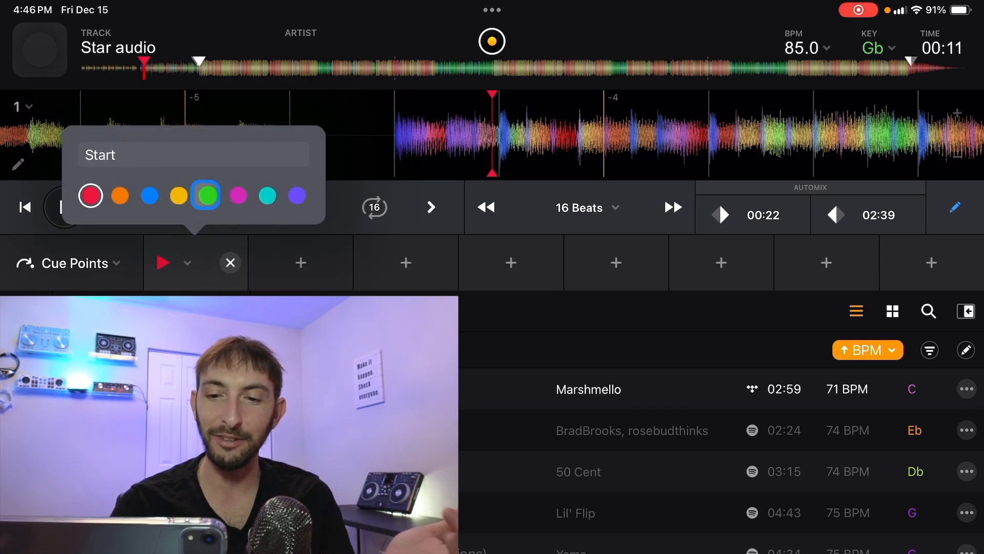
{"action": "left_click", "coordinate": [207, 195]}
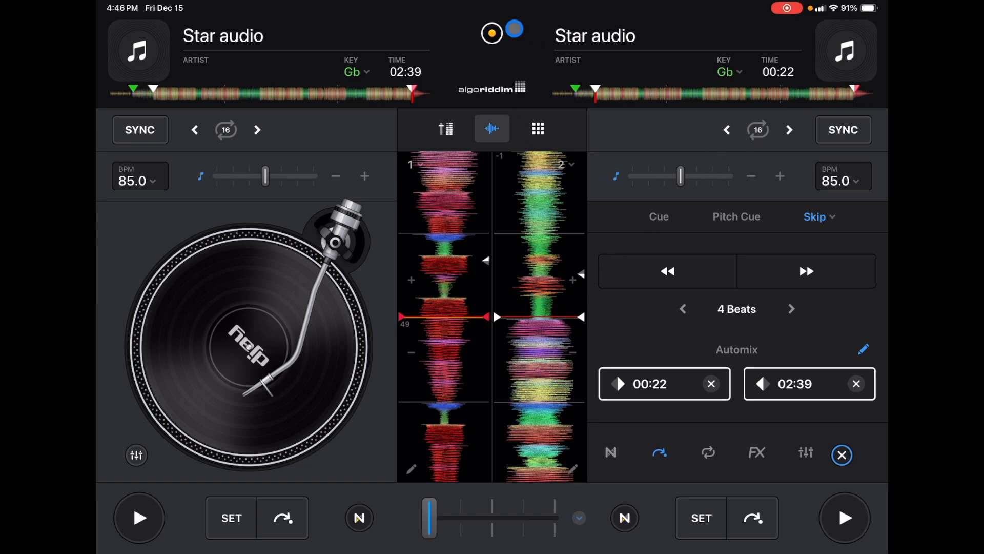
Step: Add a red end cue point at 02:39 in the single-deck layout
{"action": "left_click", "coordinate": [363, 518]}
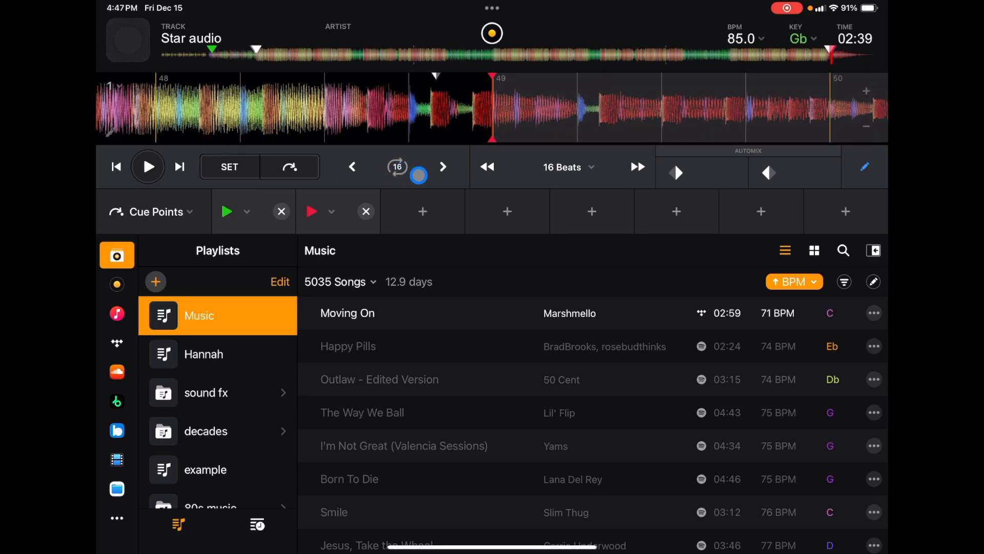
Step: Change the loop length to 32 beats with the track at 02:39
{"action": "left_click", "coordinate": [398, 167]}
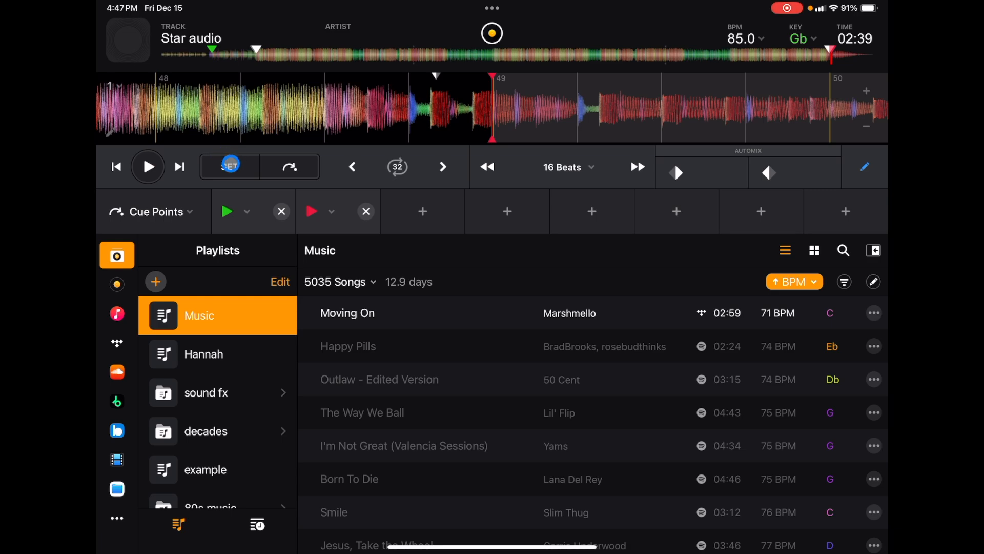
{"action": "left_click", "coordinate": [229, 166]}
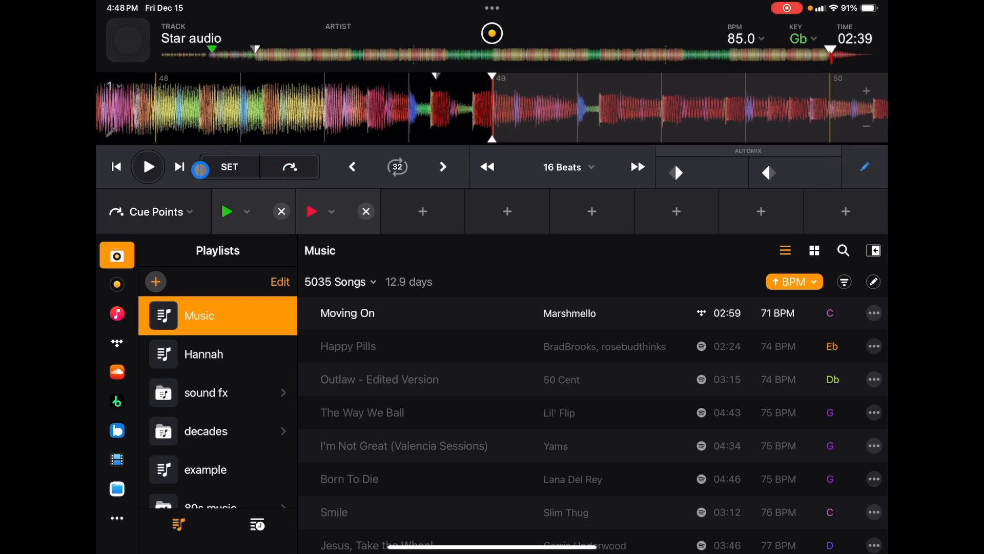
Step: Play and pause Star audio, then return the library to the Music playlist
{"action": "left_click", "coordinate": [117, 488]}
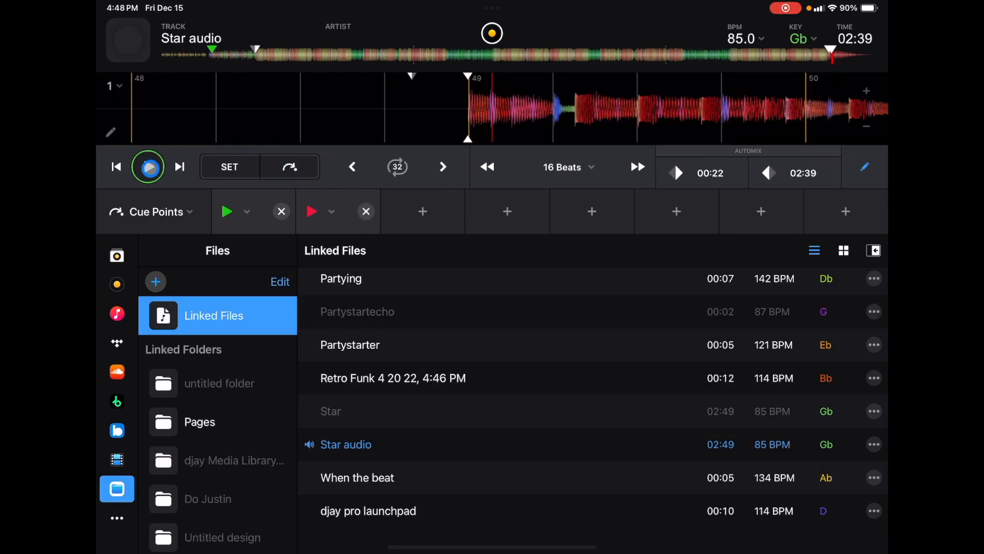
{"action": "left_click", "coordinate": [148, 166]}
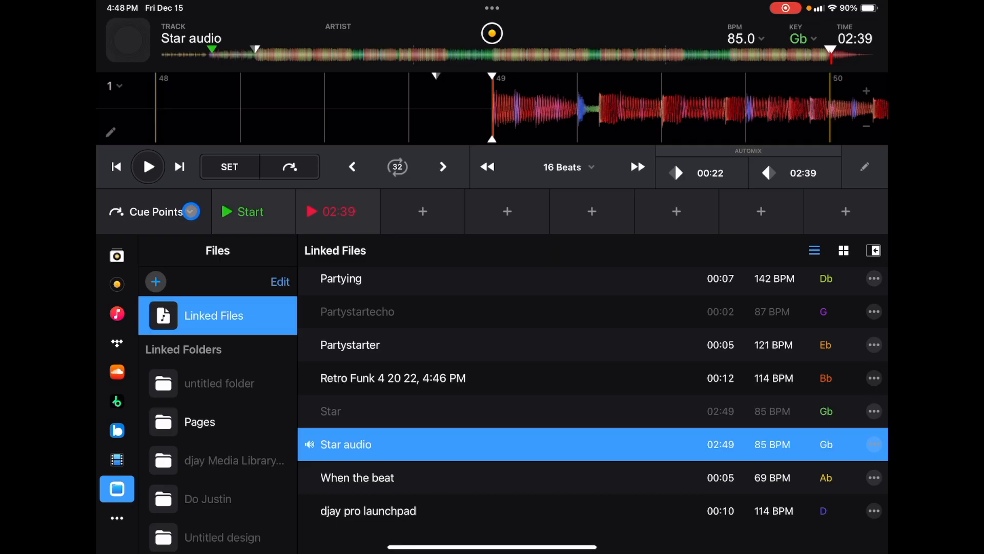
{"action": "left_click", "coordinate": [117, 256]}
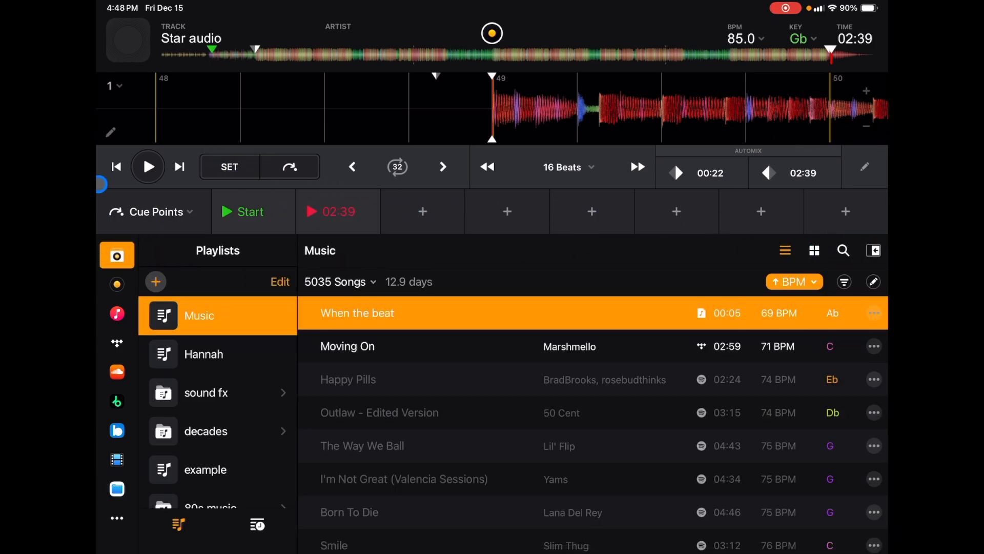
Step: Switch the performance pads to Loop mode showing the saved loop at 02:39
{"action": "left_click", "coordinate": [151, 212]}
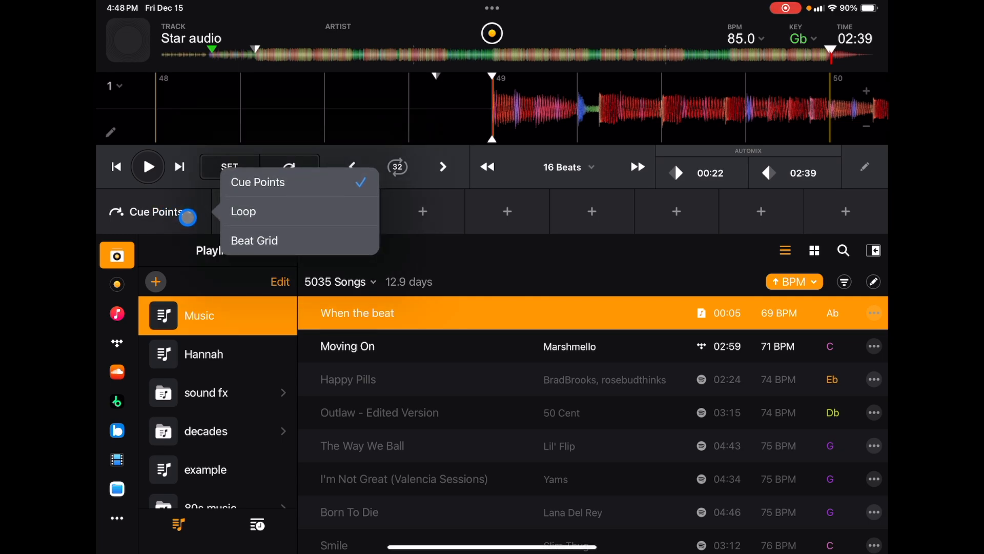
{"action": "left_click", "coordinate": [243, 211]}
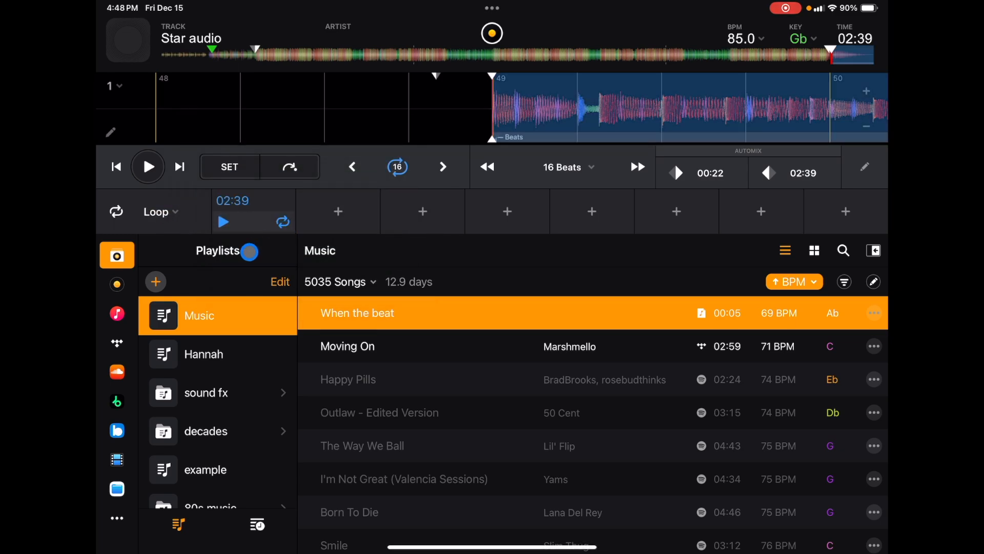
{"action": "left_click", "coordinate": [116, 211]}
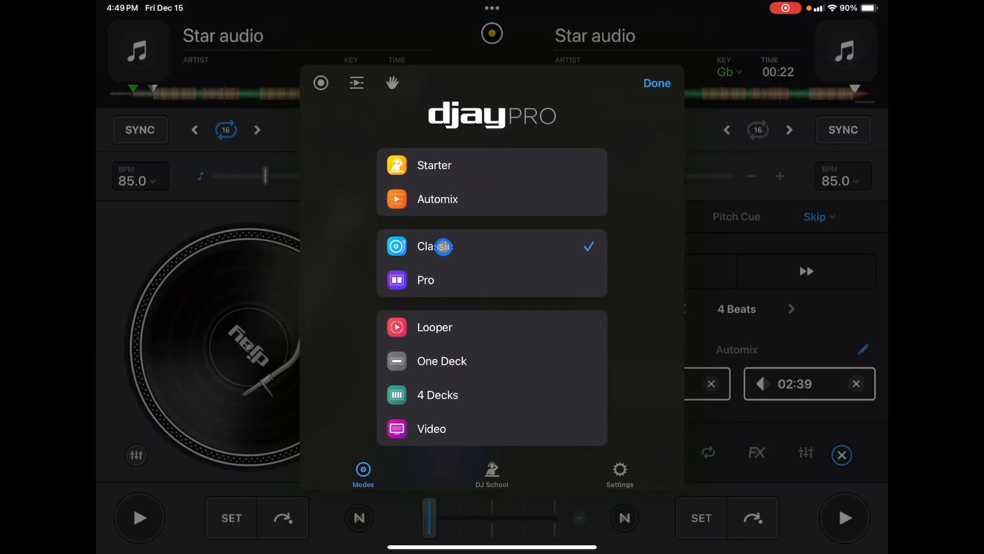
{"action": "left_click", "coordinate": [656, 83]}
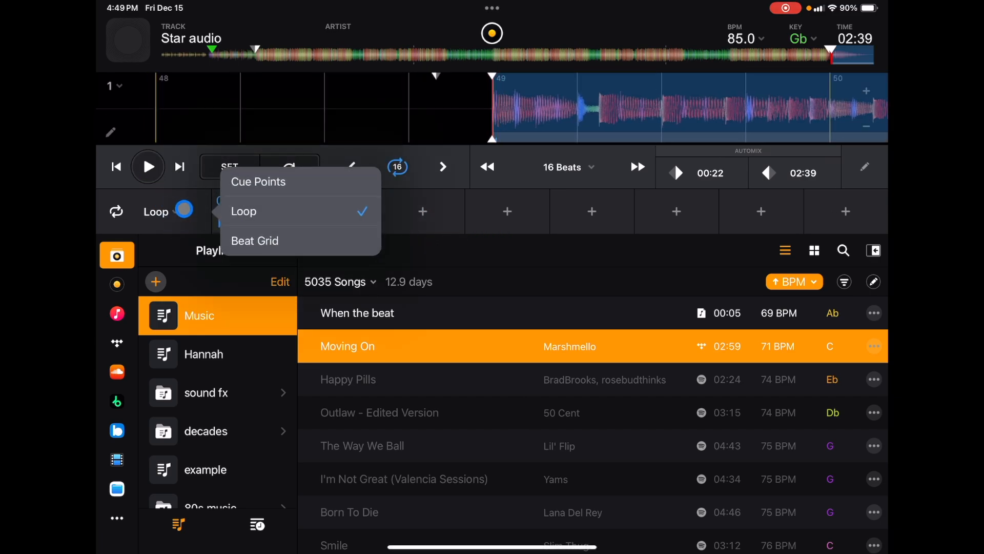
Step: Switch the pads to Beat Grid editing with the loop length at 32 beats
{"action": "left_click", "coordinate": [256, 240]}
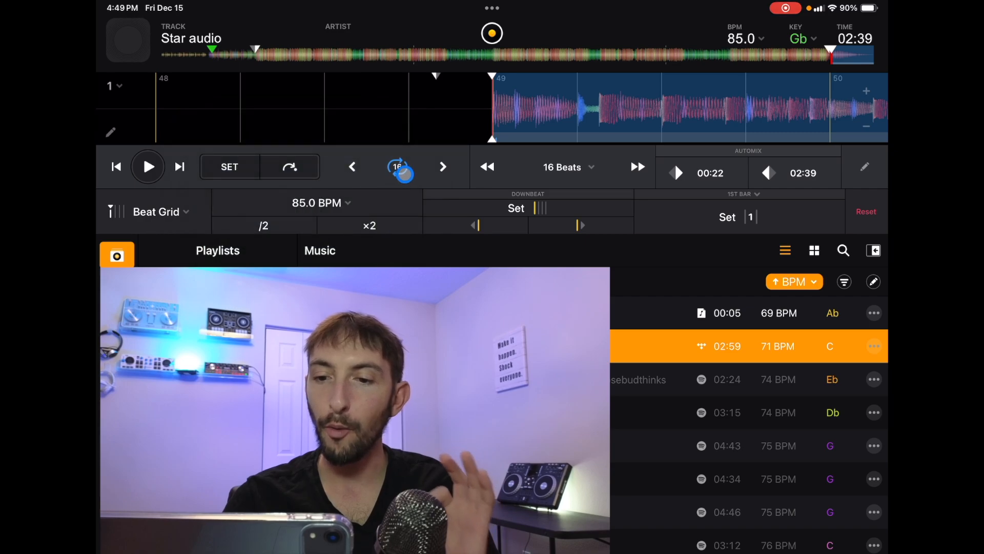
{"action": "left_click", "coordinate": [398, 167]}
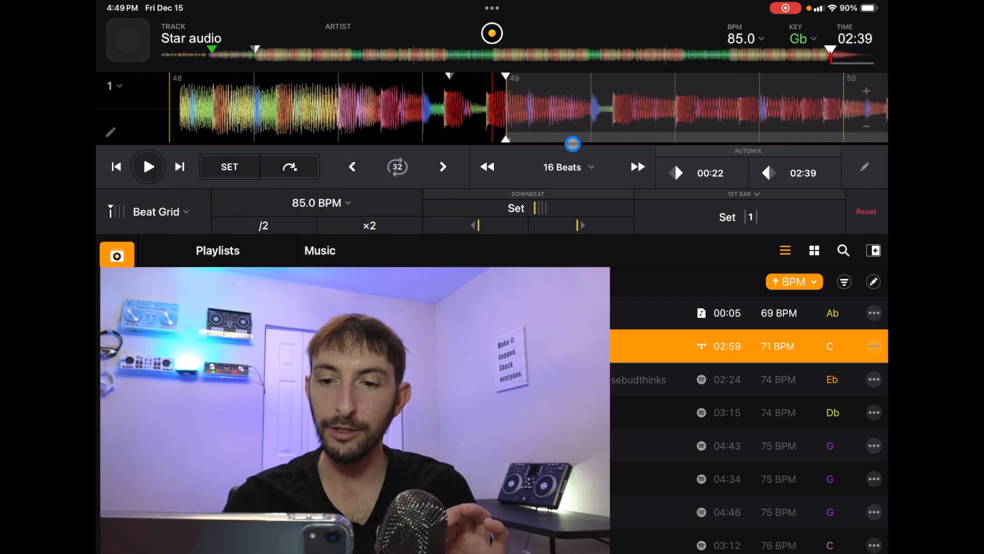
{"action": "left_click", "coordinate": [317, 202]}
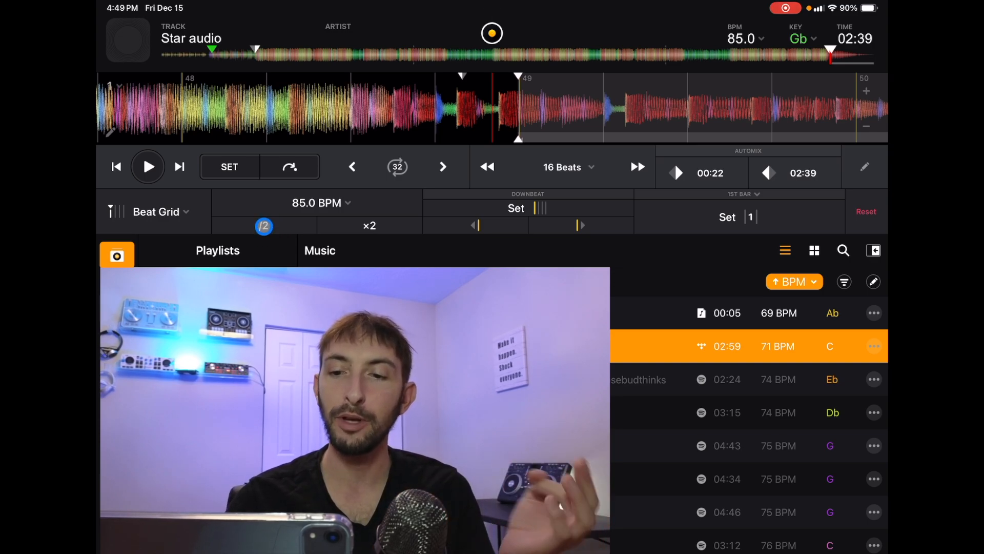
Step: Halve the beat grid tempo and return to the 00:22 automix start point
{"action": "left_click", "coordinate": [370, 226]}
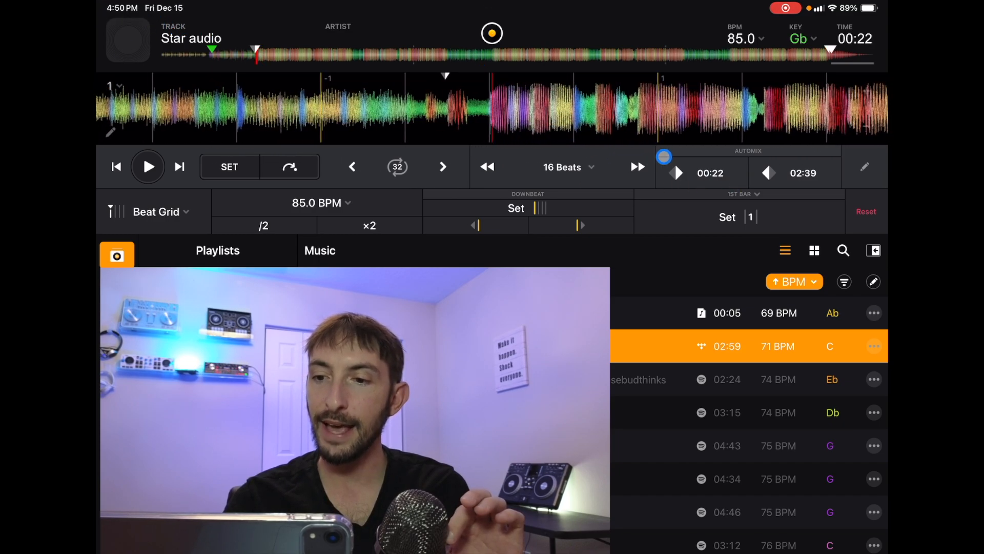
{"action": "left_click", "coordinate": [516, 208]}
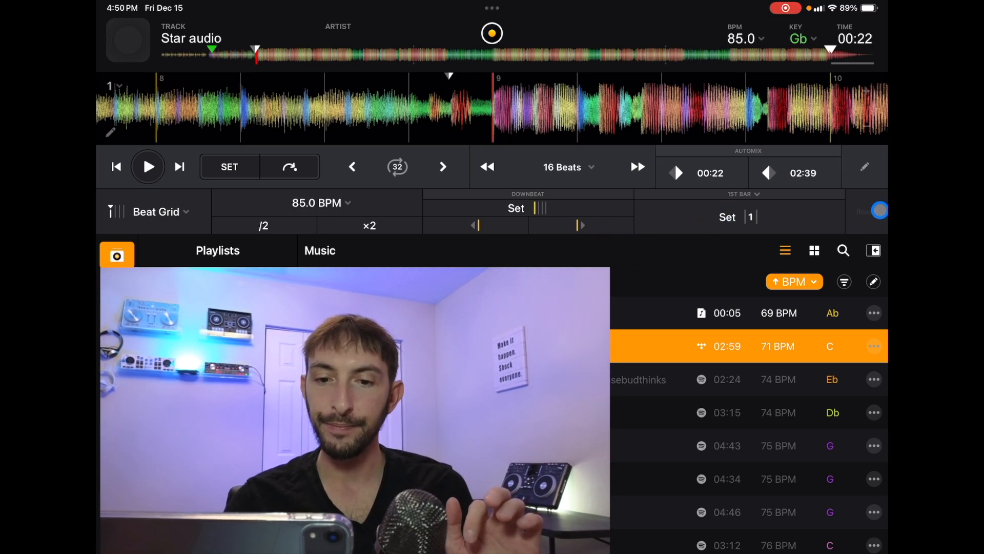
{"action": "left_click", "coordinate": [155, 211]}
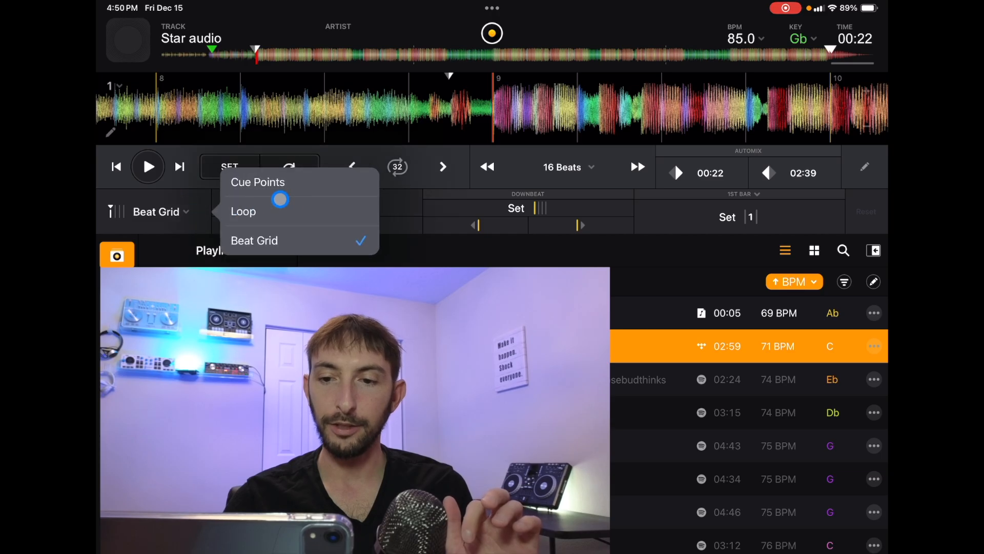